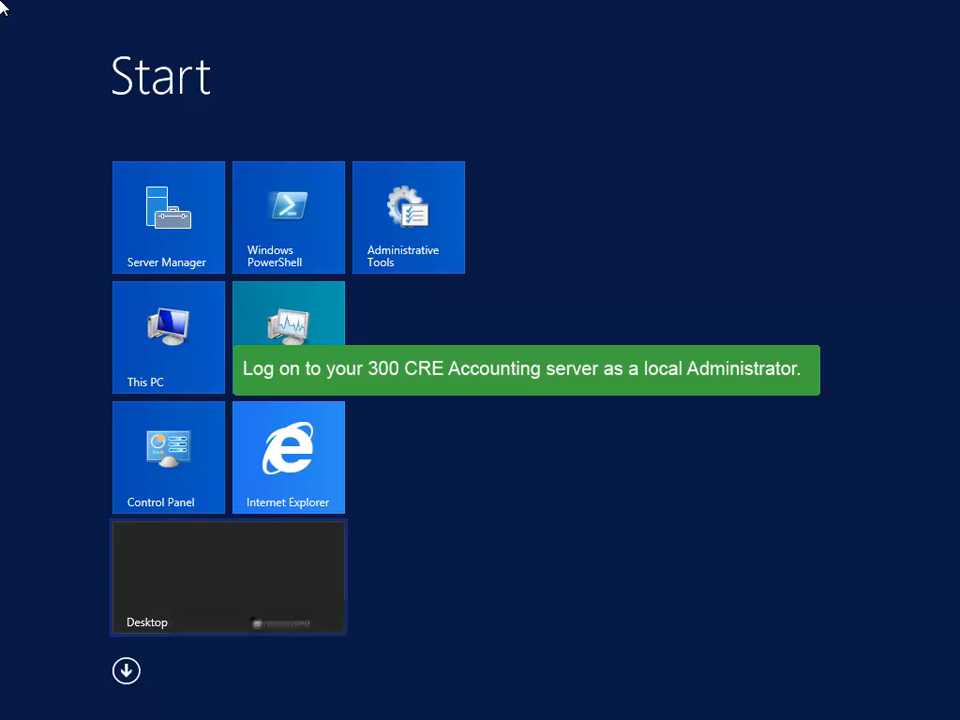
mouse_move(136, 688)
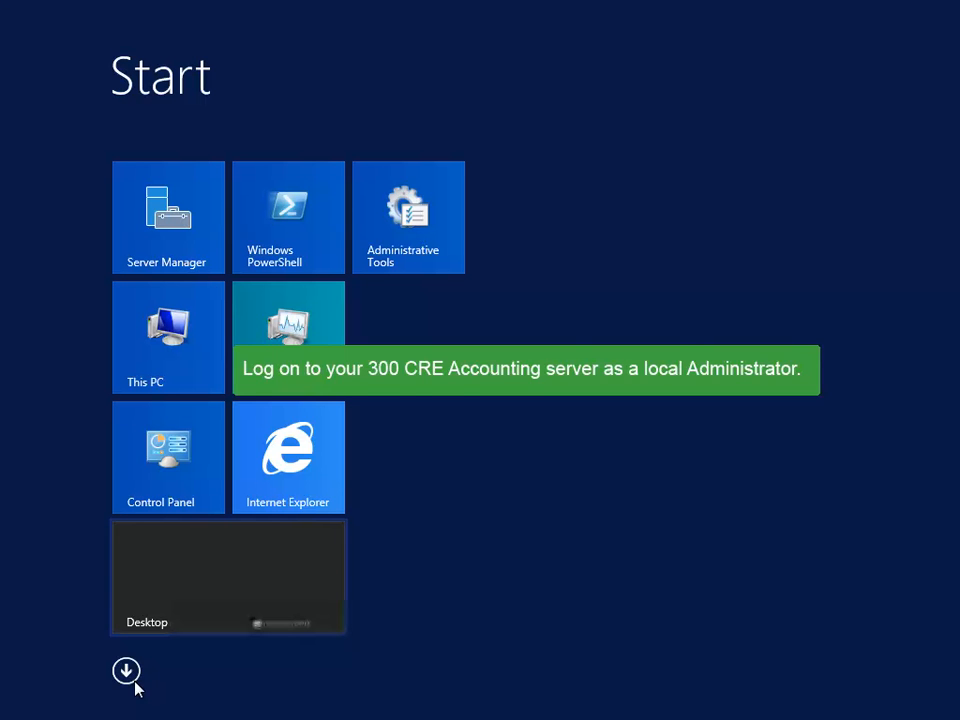
- Launch System Administrator from the Apps list and connect to the Microsoft SQL Server
click(126, 670)
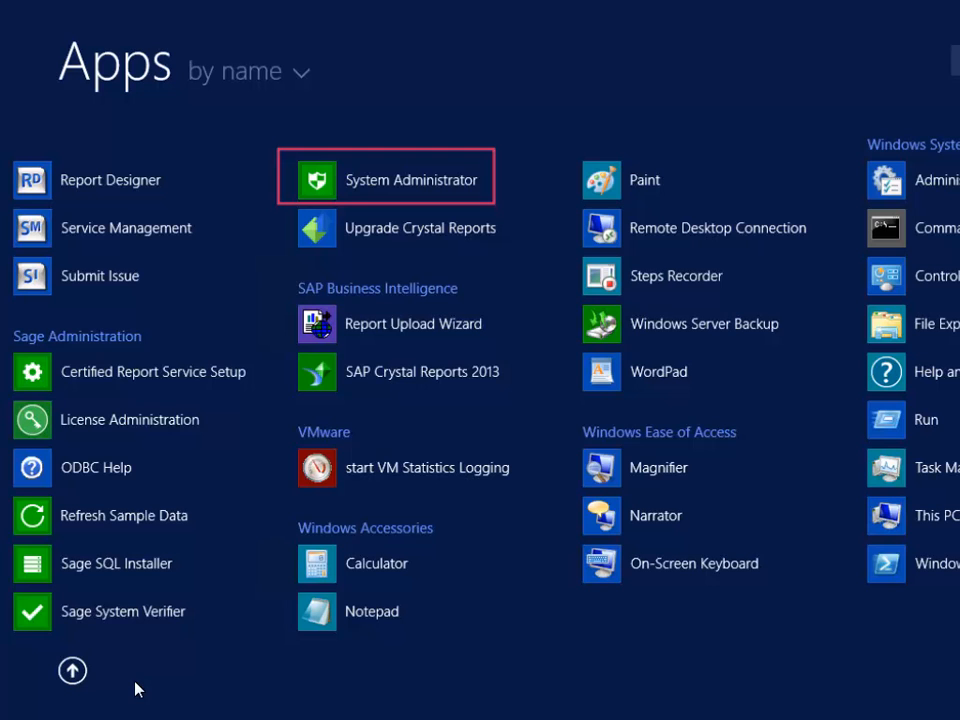
mouse_move(340, 202)
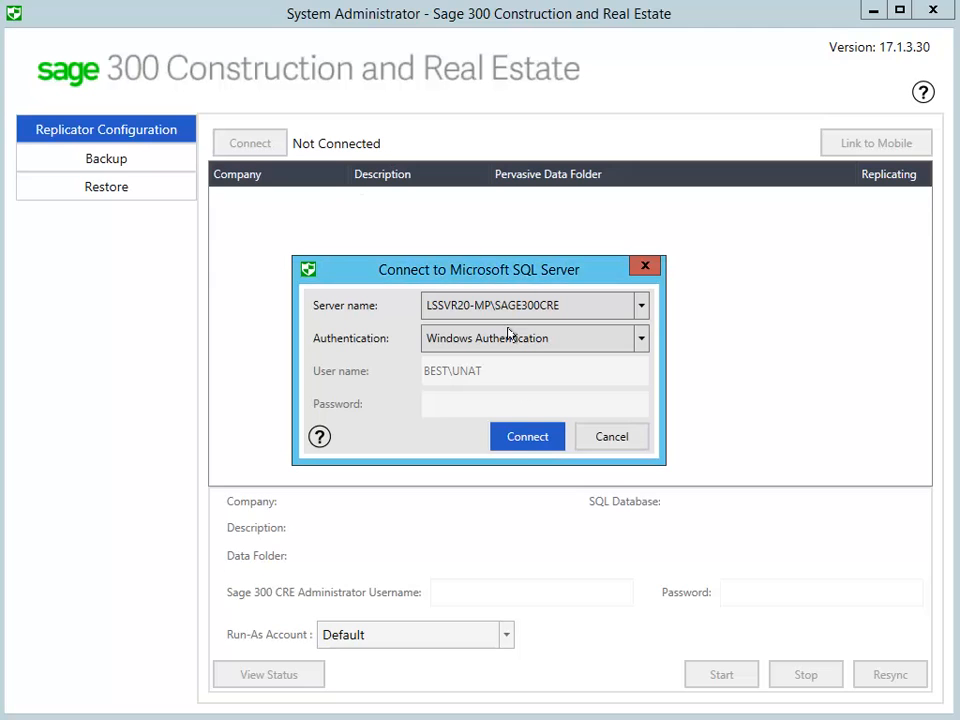
click(528, 436)
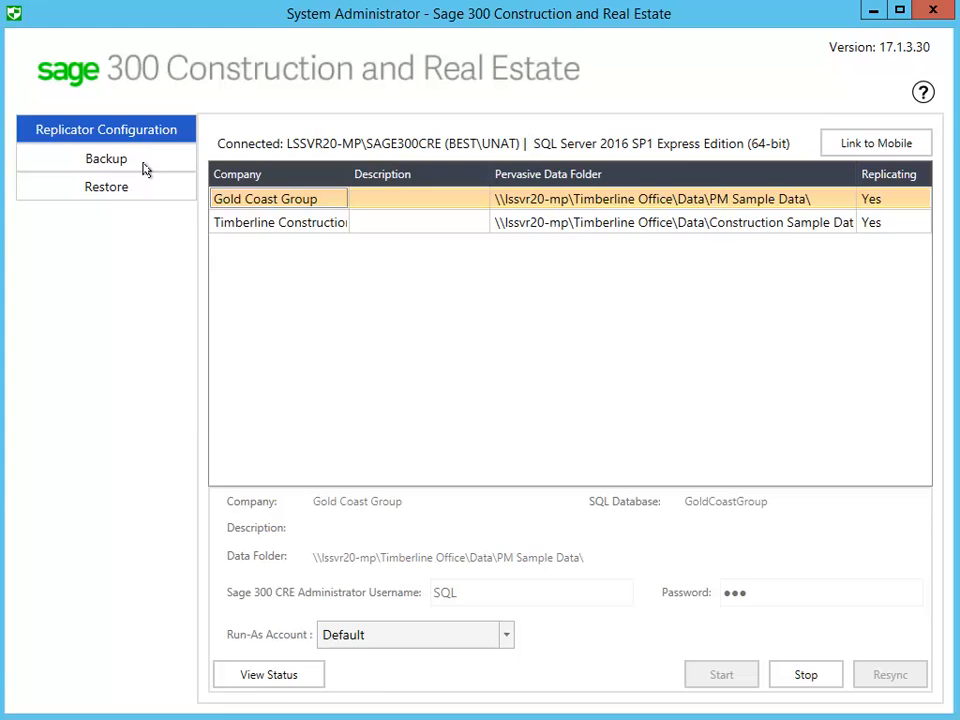
- Try Data only for Timberline Construction's backup files, then return it to All files
click(106, 158)
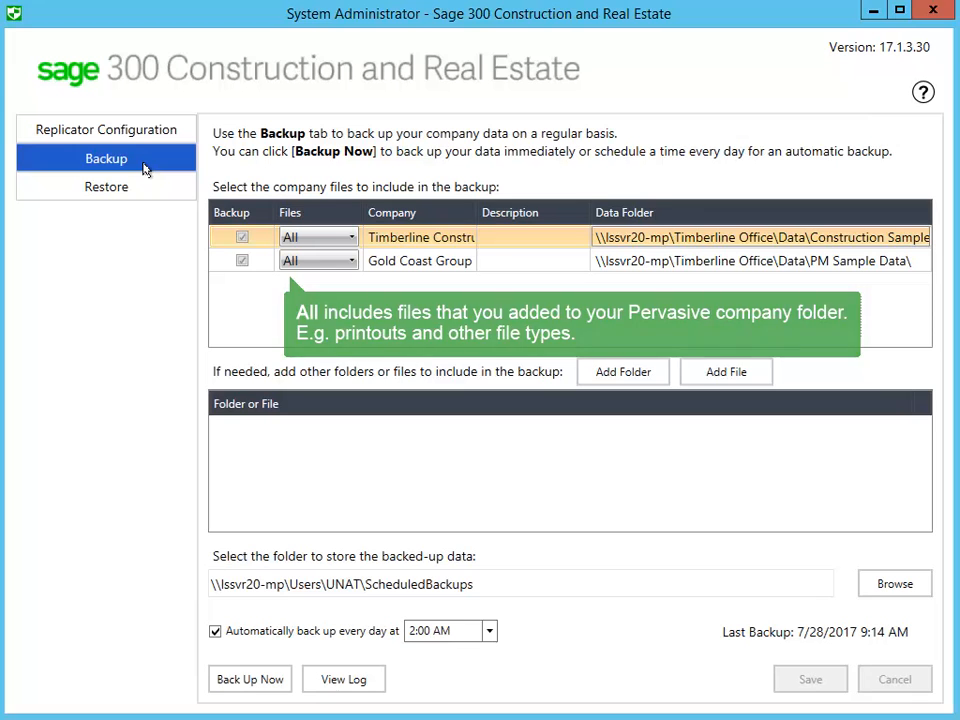
mouse_move(350, 240)
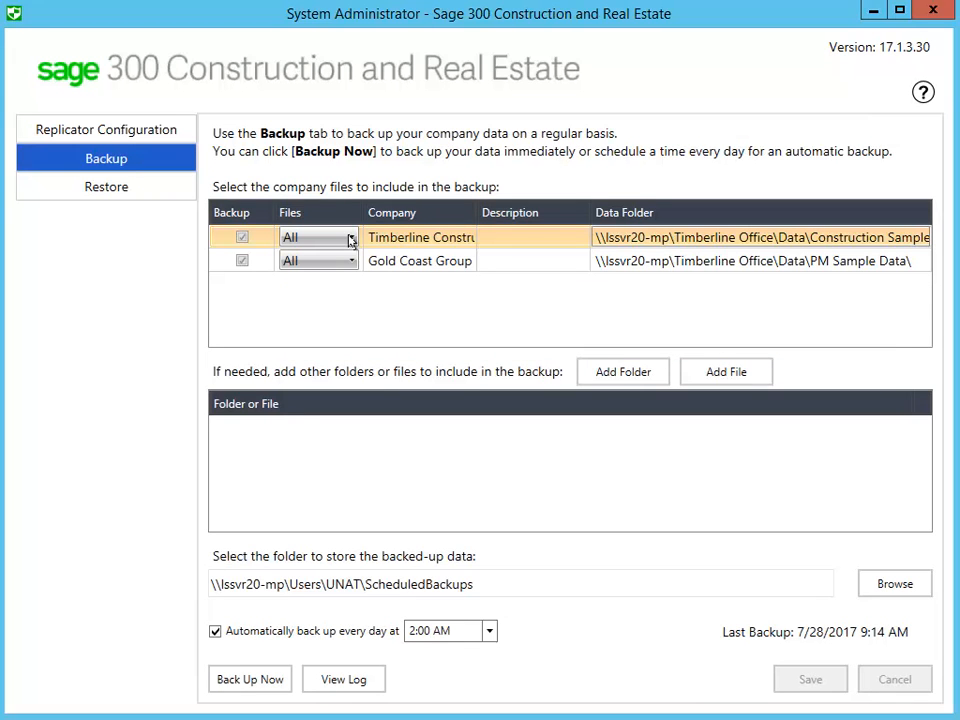
click(350, 236)
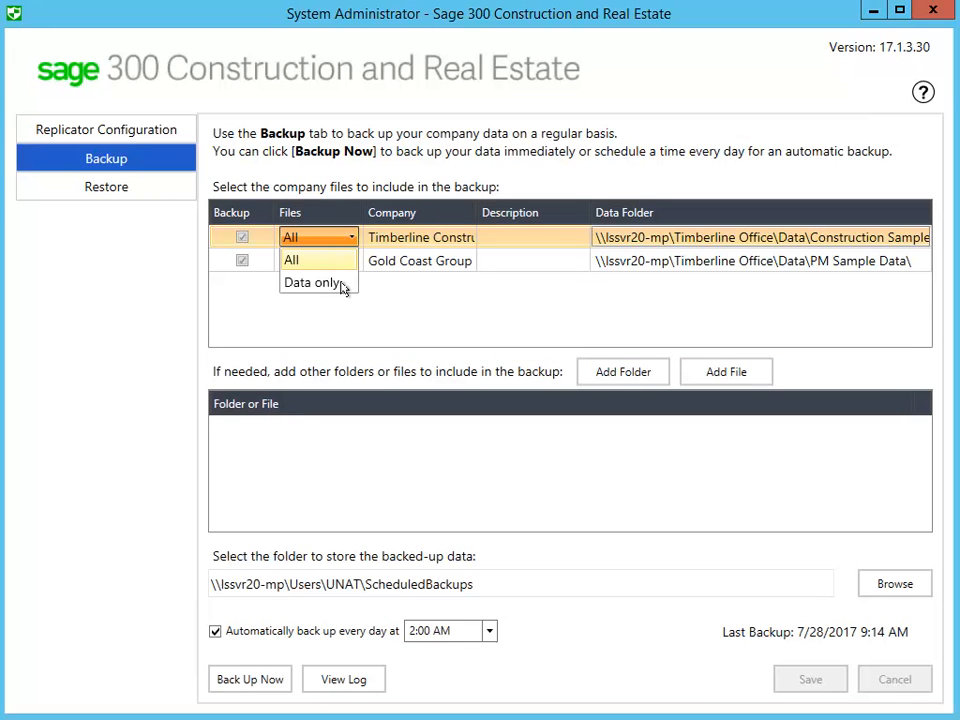
click(314, 282)
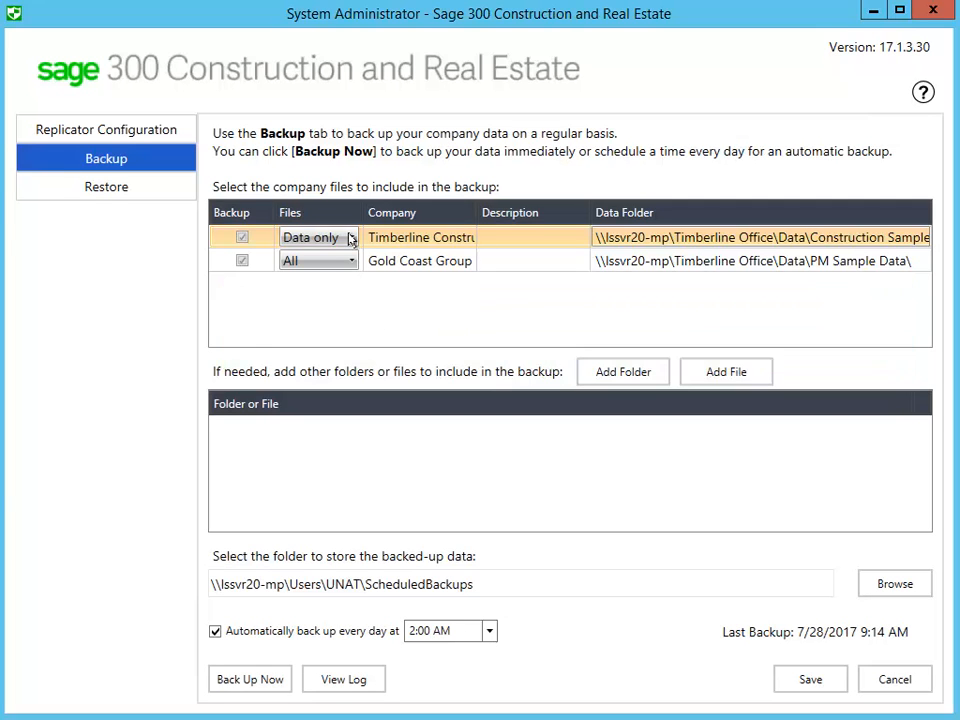
click(318, 236)
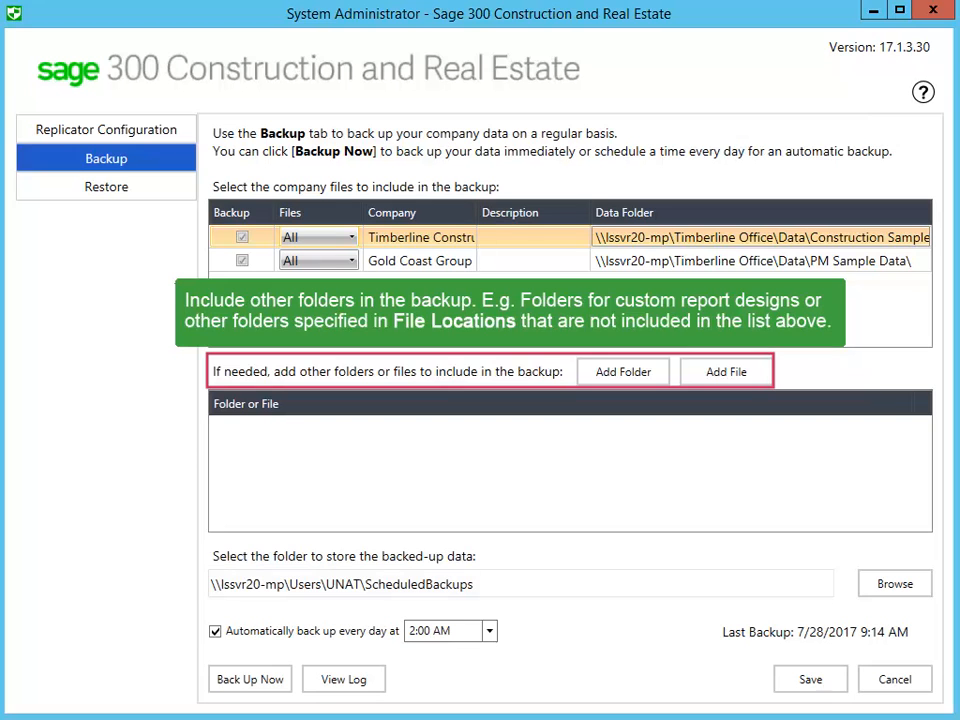
mouse_move(330, 290)
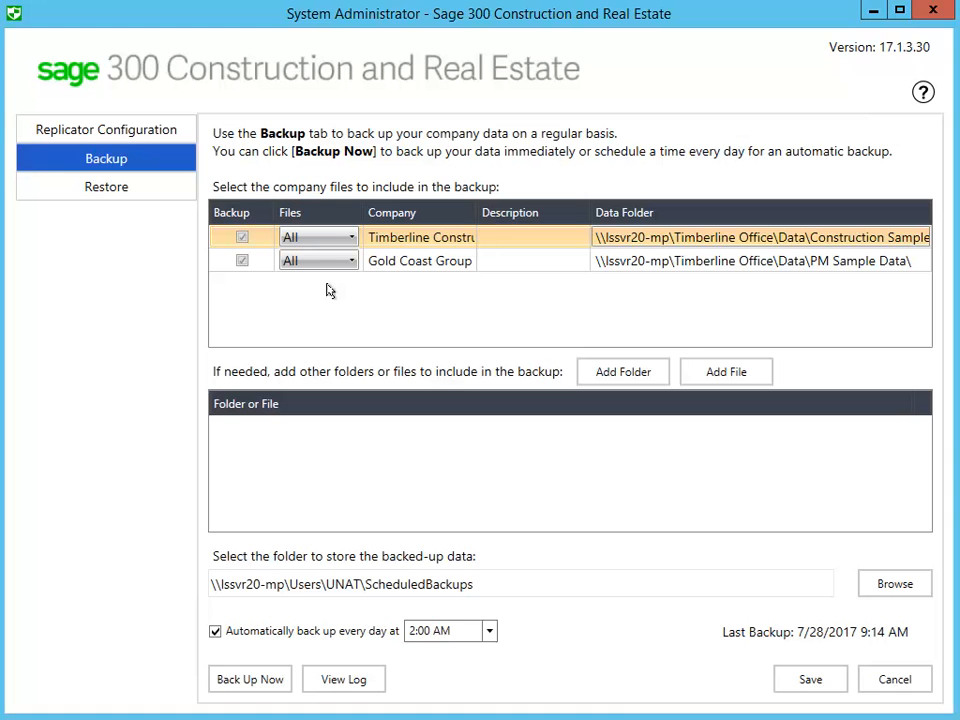
- Run Back Up Now and acknowledge the successful backup message
click(810, 680)
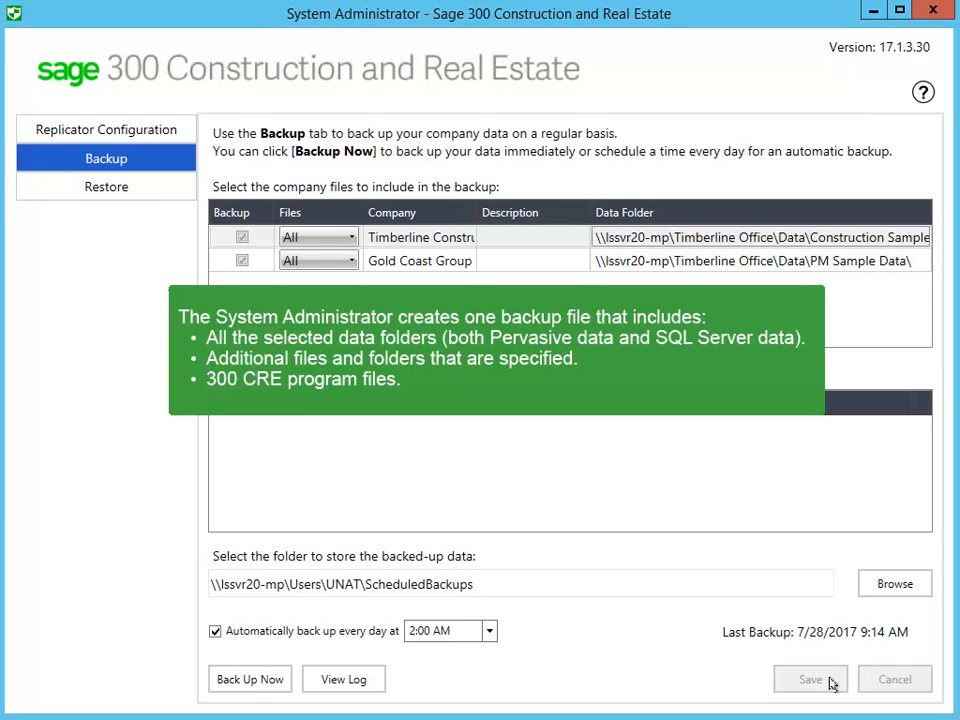
mouse_move(620, 684)
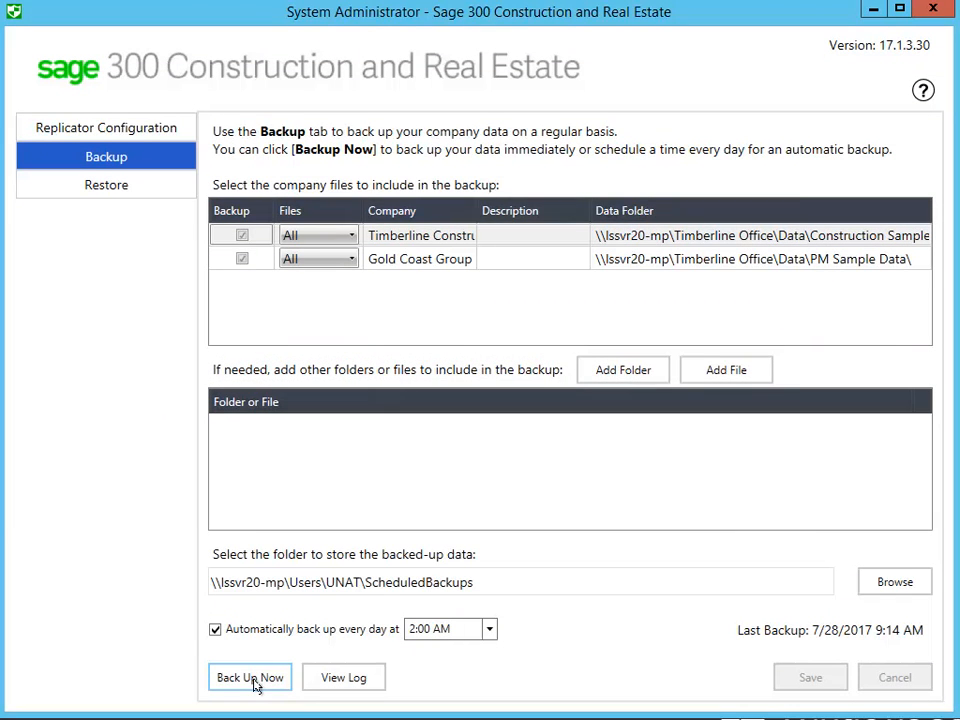
click(250, 676)
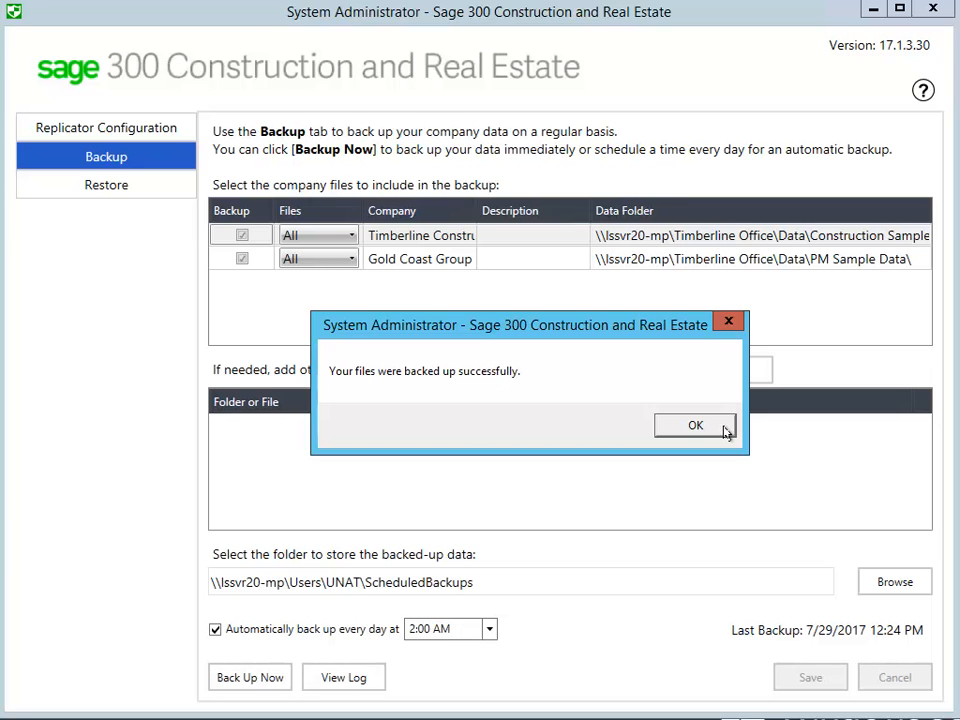
click(696, 424)
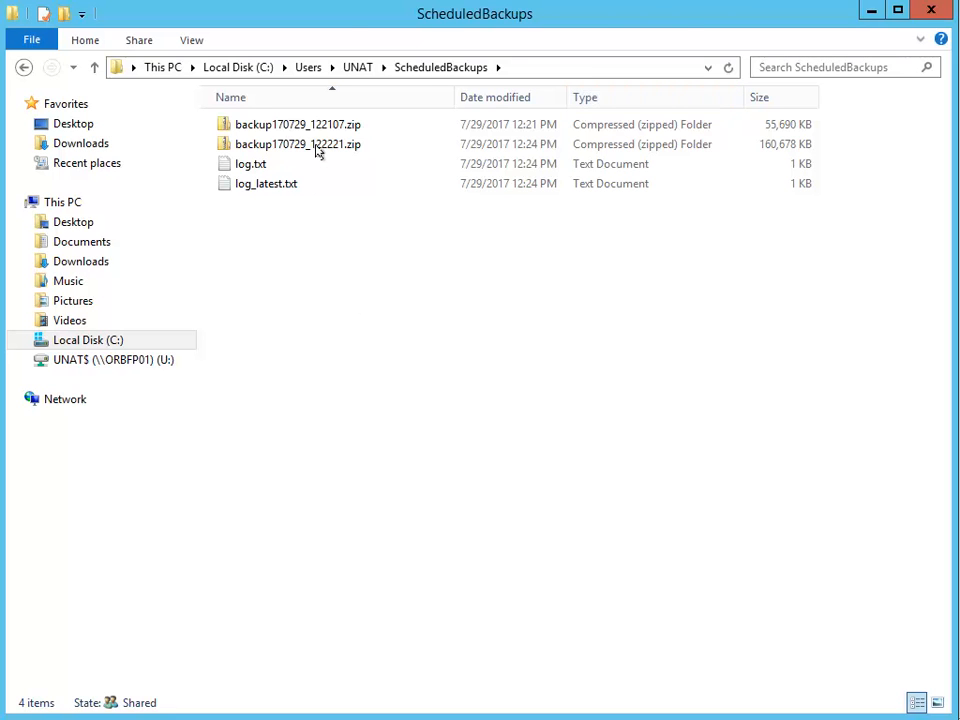
- Browse into backup170729_122221.zip's CompanyData and Construction Sample Data folders
double_click(296, 144)
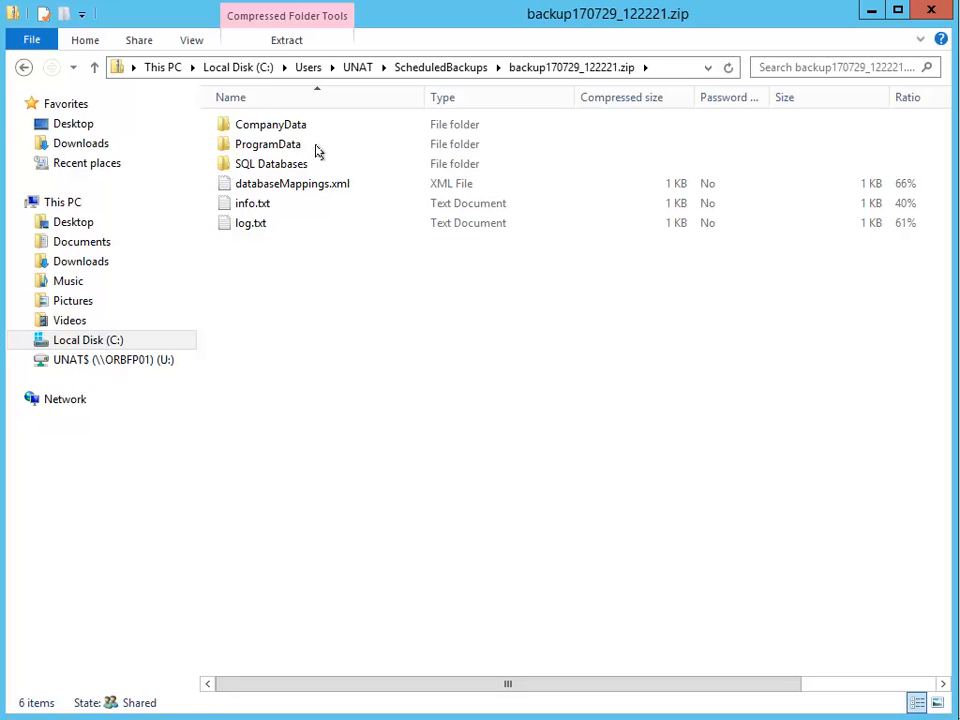
double_click(268, 124)
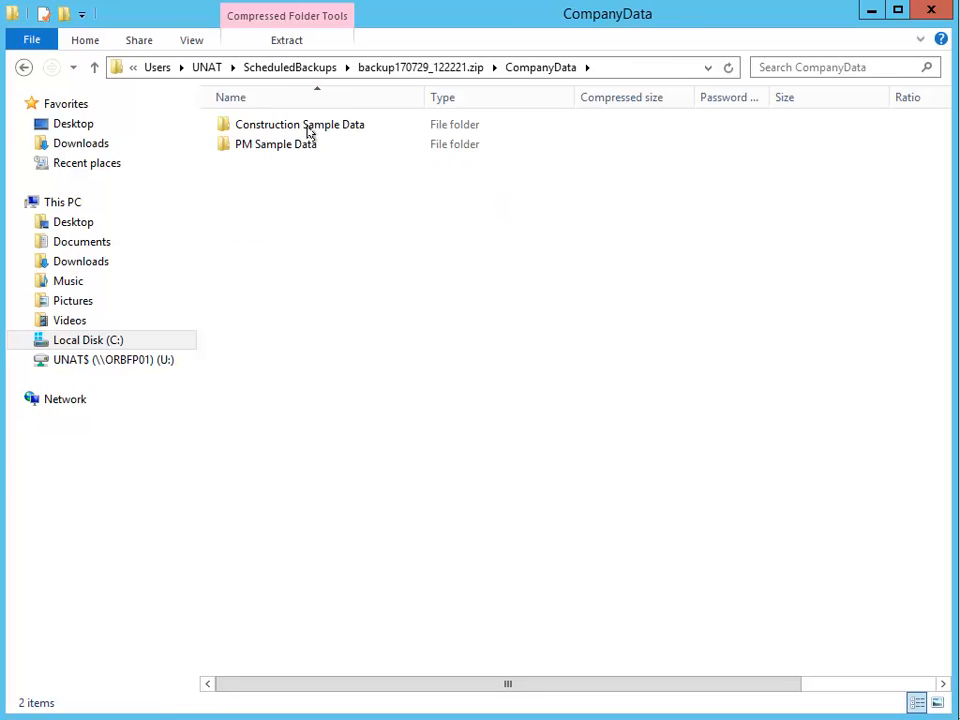
double_click(300, 124)
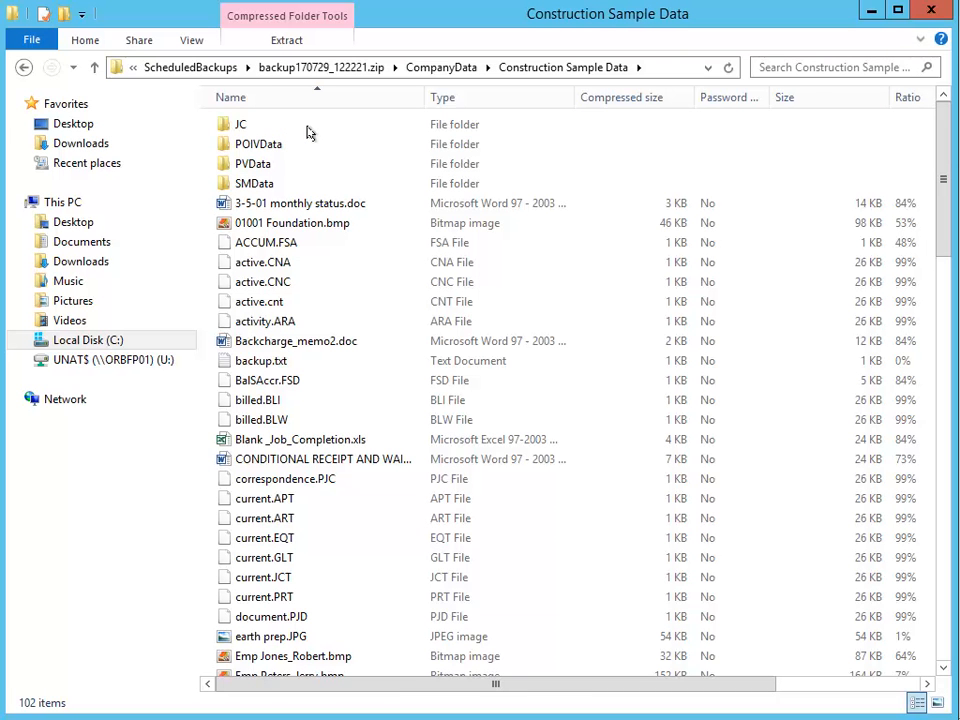
mouse_move(344, 80)
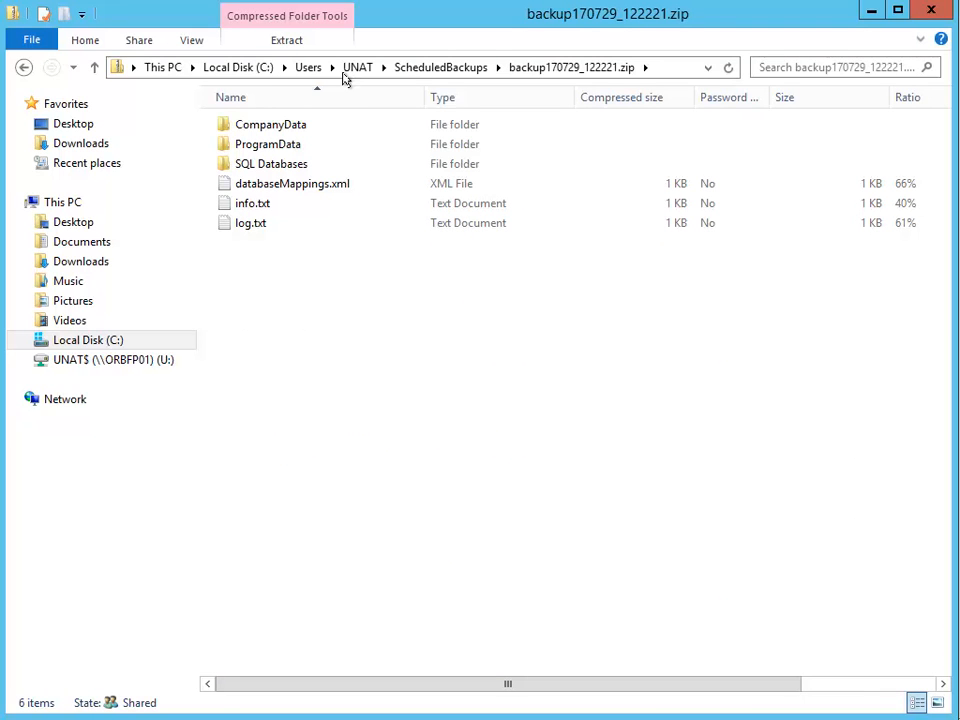
- Browse the backup's ProgramData 9.5 folder and the SQL Databases folder
double_click(268, 144)
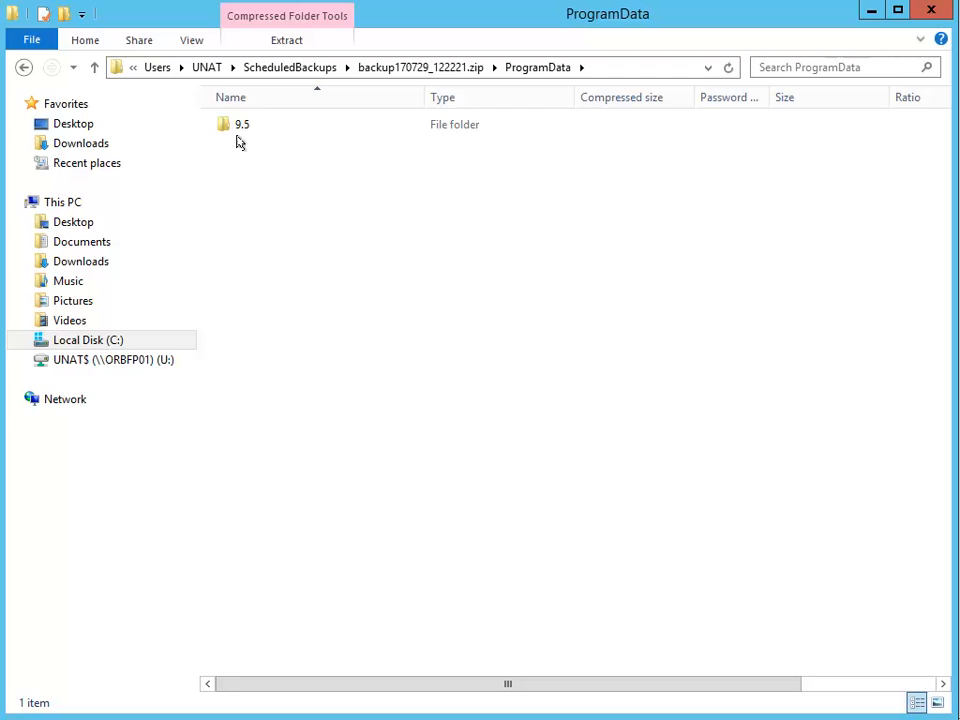
double_click(242, 124)
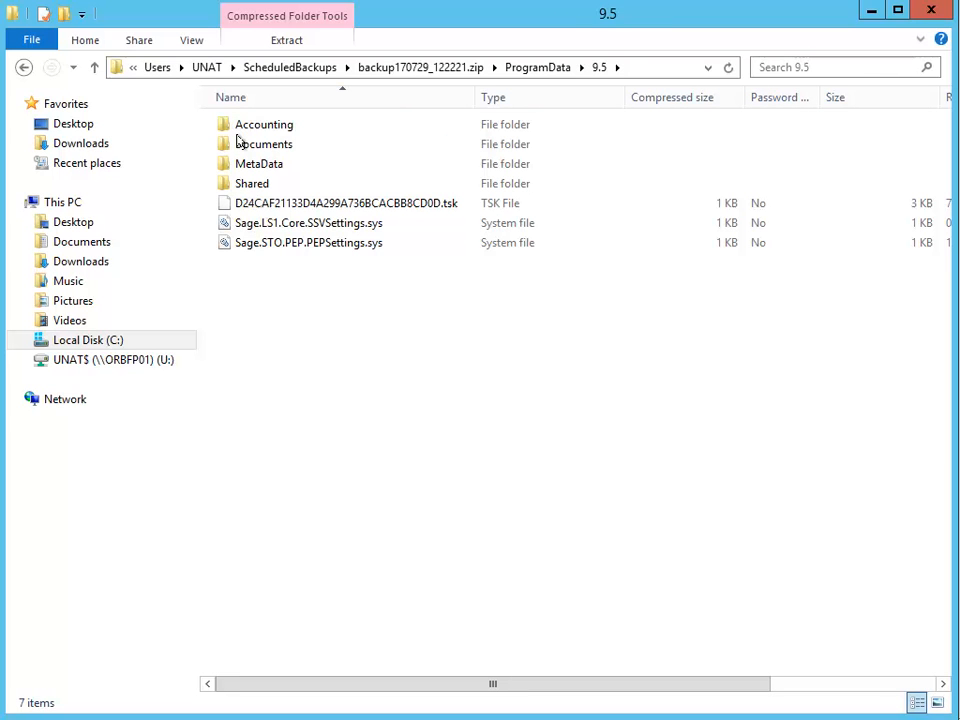
mouse_move(416, 84)
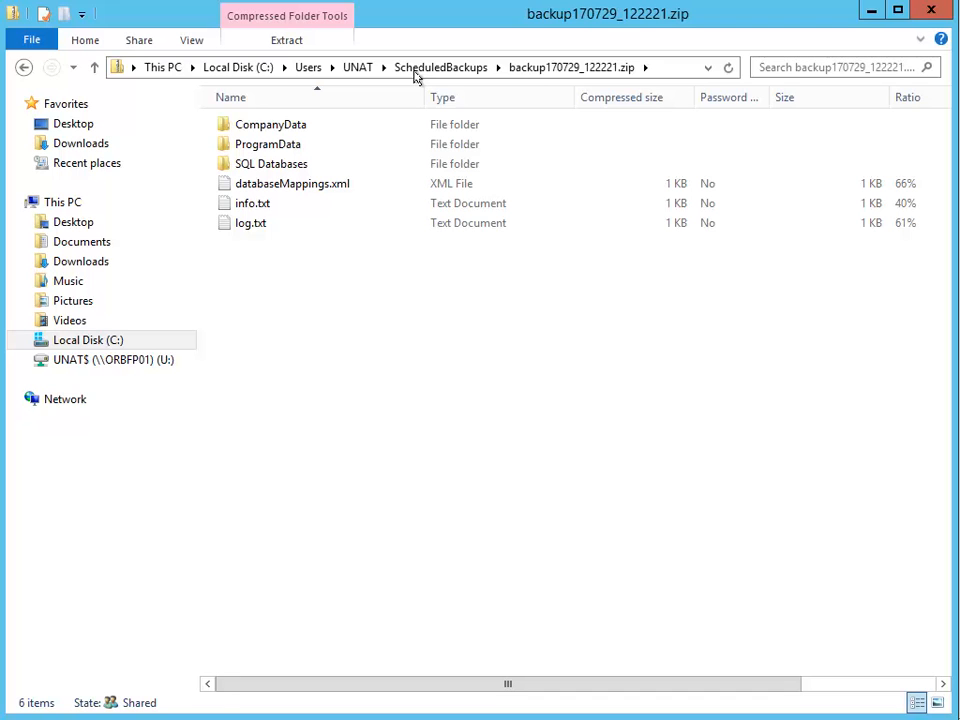
mouse_move(312, 172)
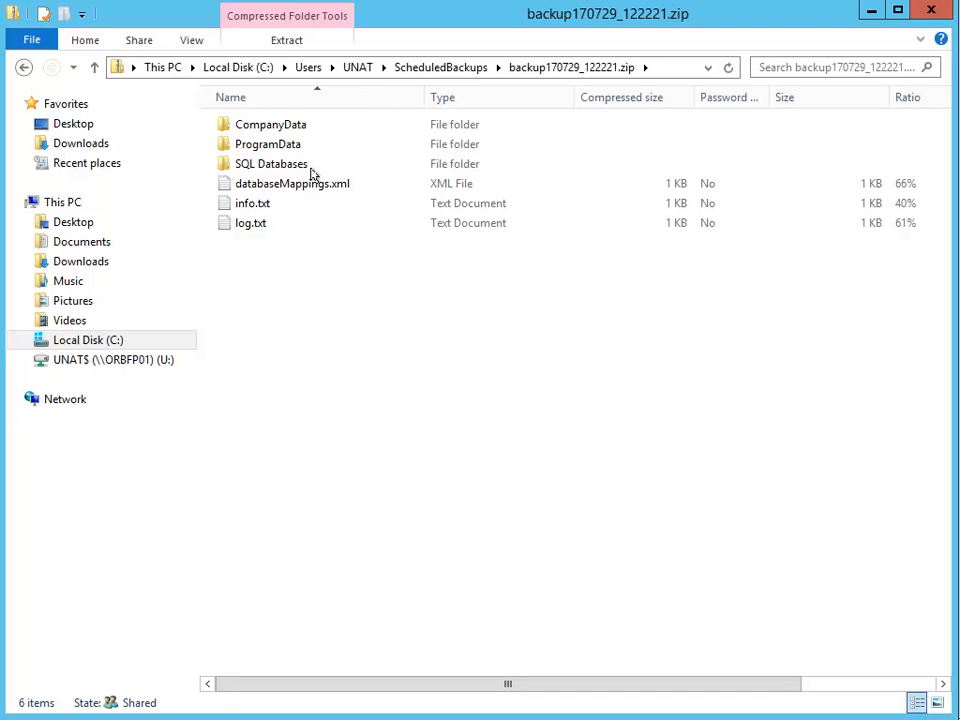
double_click(272, 164)
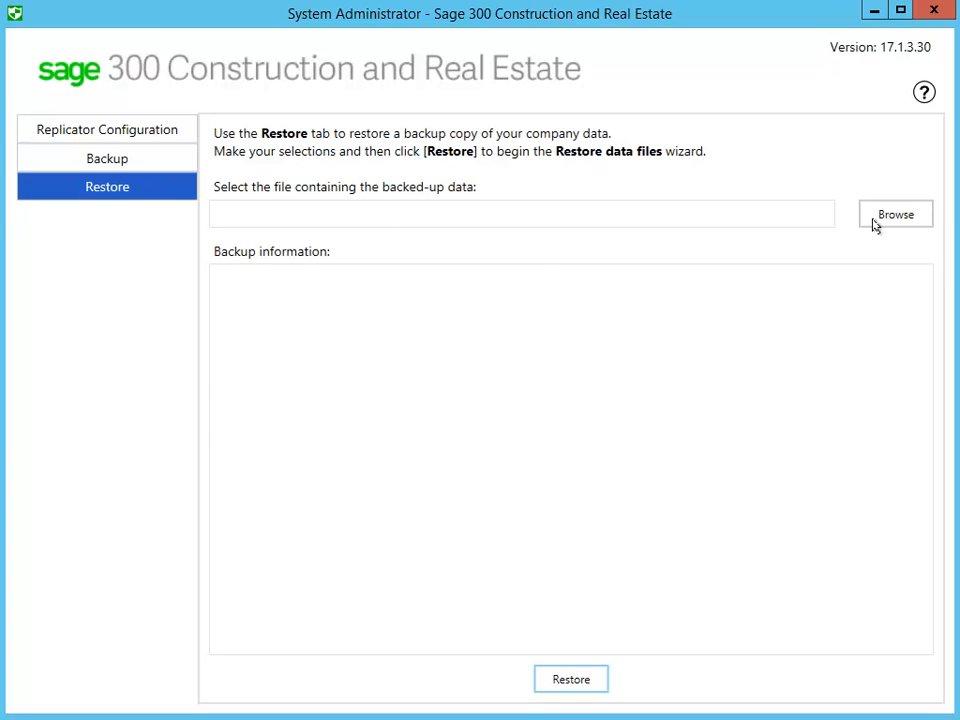
- Browse to ScheduledBackups and select backup170729_122221.zip as the restore file
click(896, 214)
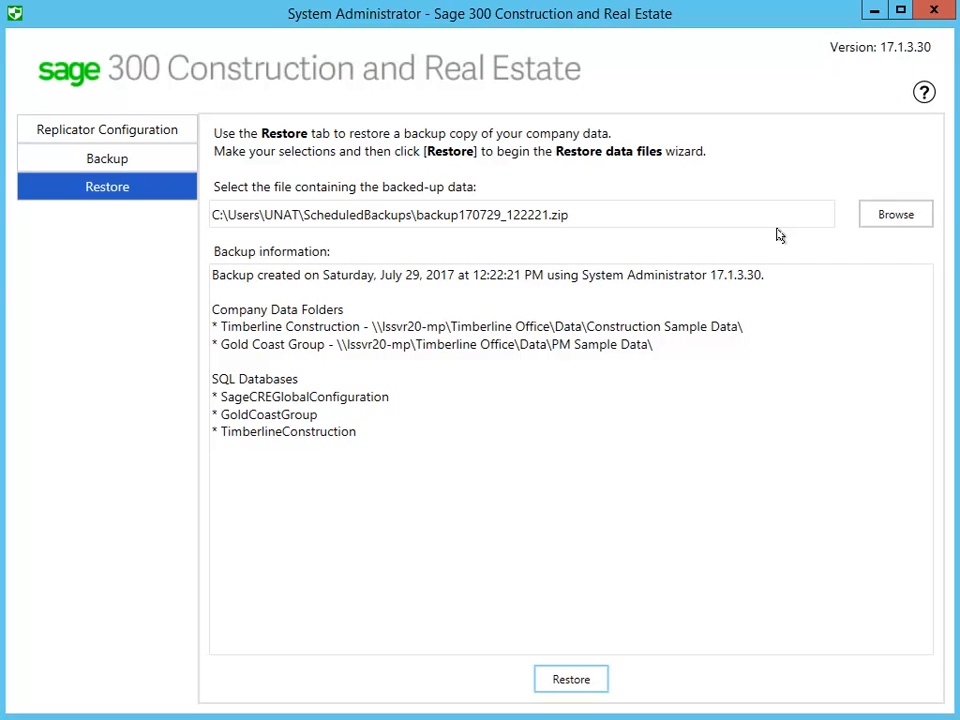
- Start the restore wizard and accept the risk warning before choosing what to restore
click(570, 680)
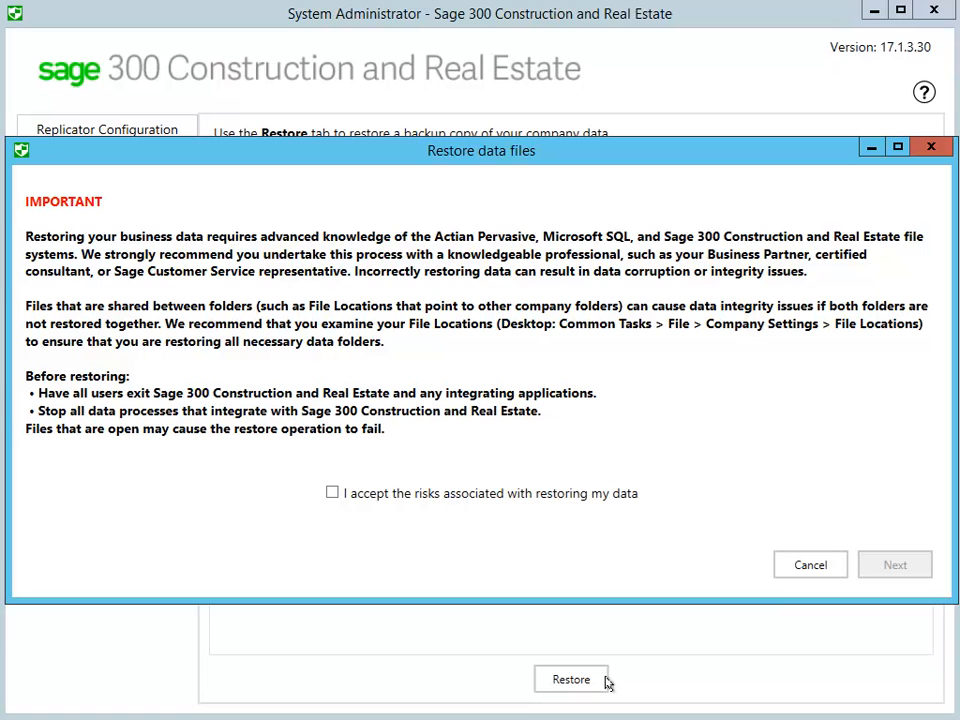
mouse_move(336, 498)
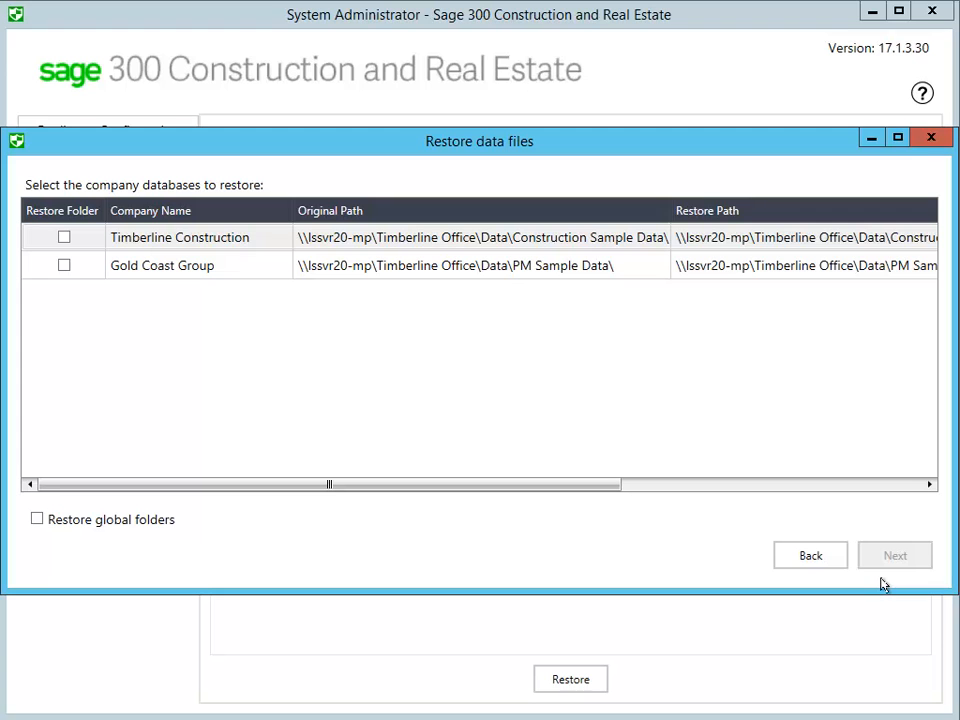
click(64, 236)
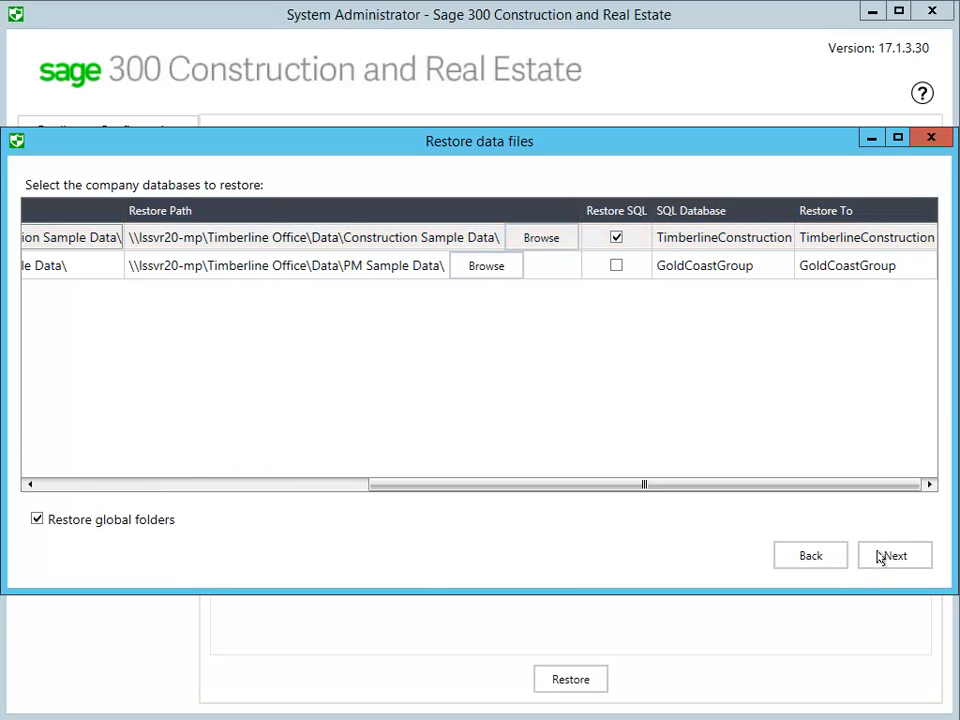
- Advance through the restore summary and confirm Yes to overwrite the destination data
click(892, 556)
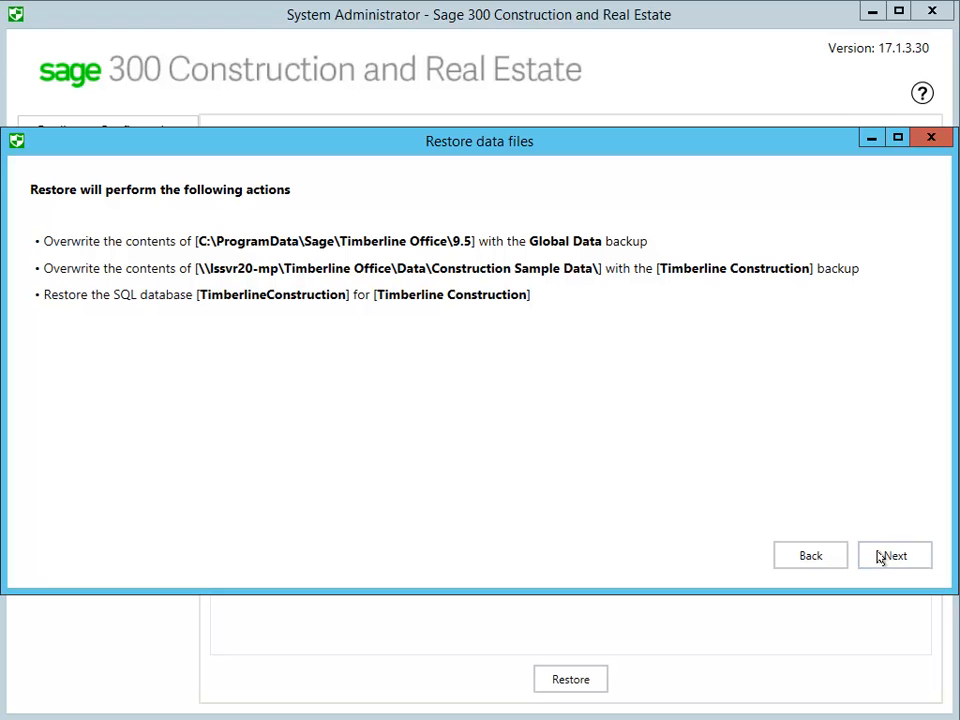
click(892, 556)
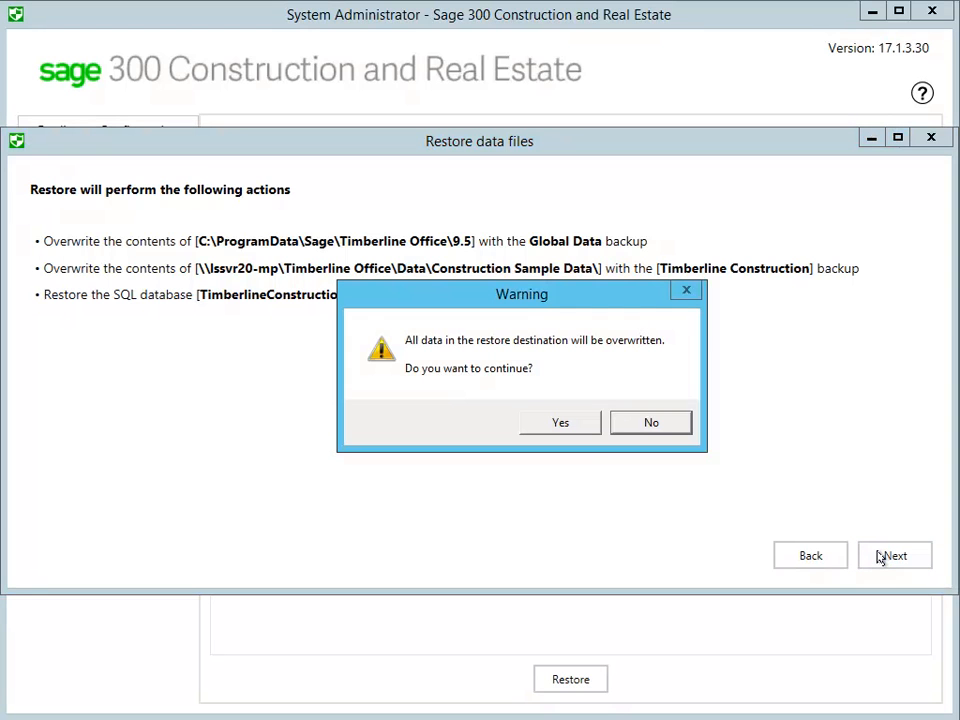
click(560, 422)
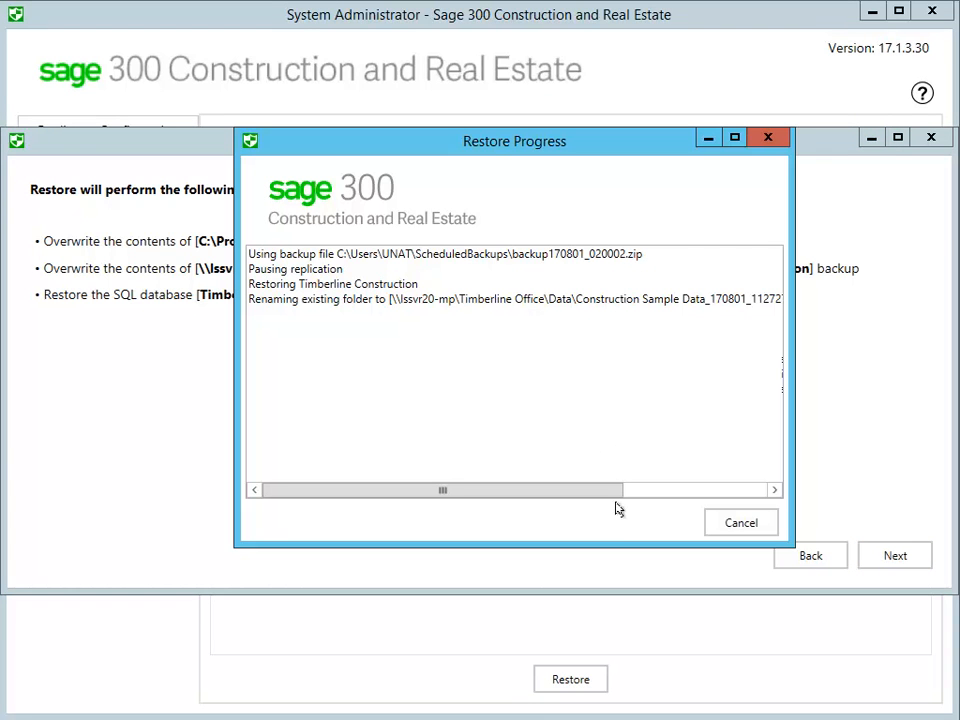
mouse_move(616, 520)
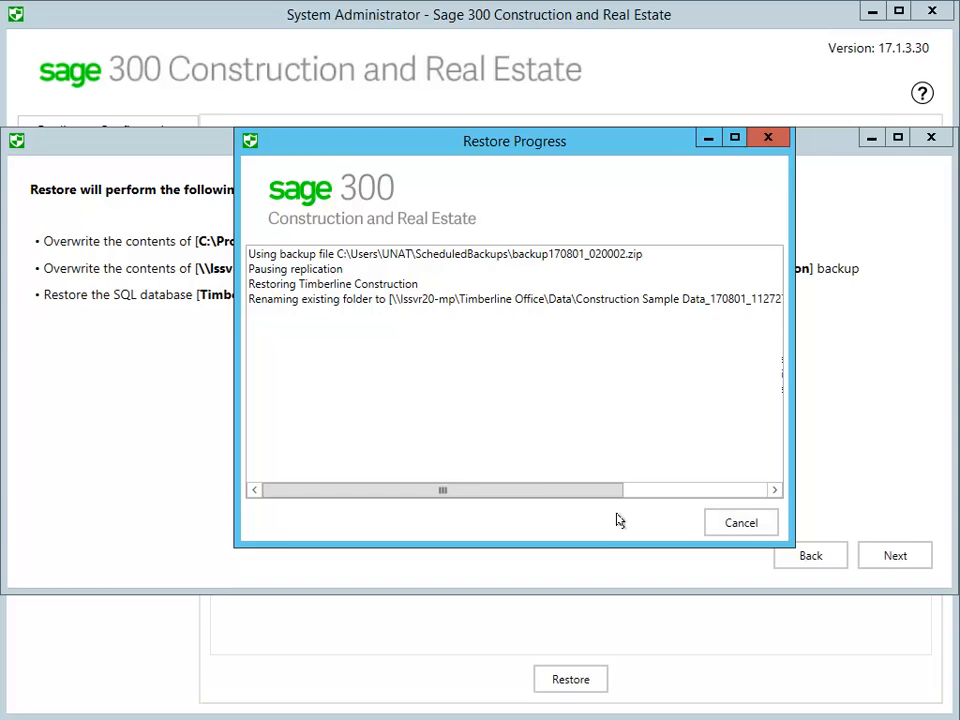